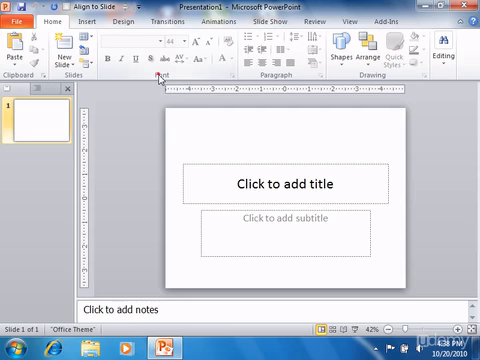
pyautogui.moveTo(283, 78)
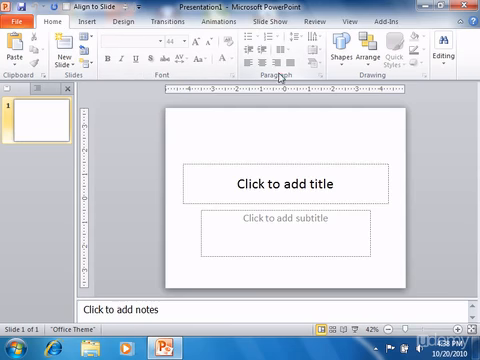
pyautogui.moveTo(303, 84)
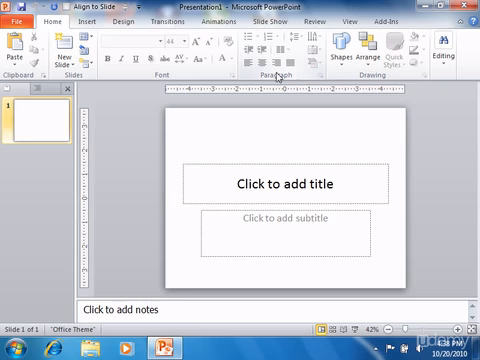
pyautogui.moveTo(318, 57)
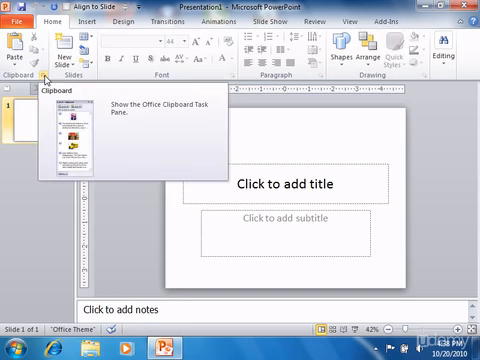
pyautogui.moveTo(46, 78)
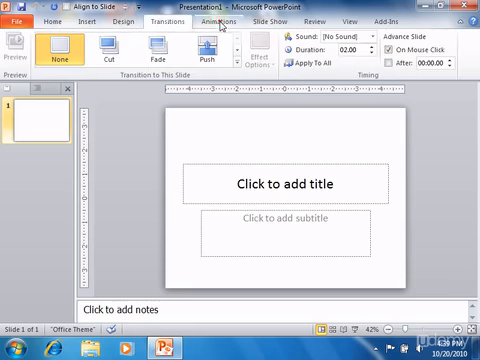
# Return to the Home tab of the ribbon
pyautogui.click(206, 18)
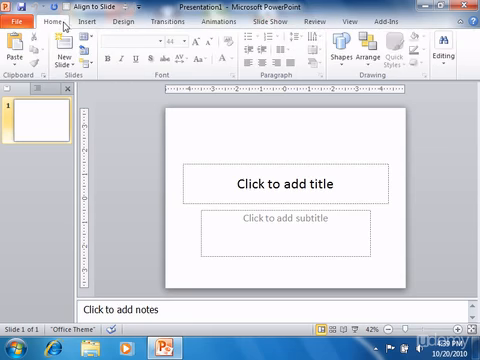
pyautogui.moveTo(135, 135)
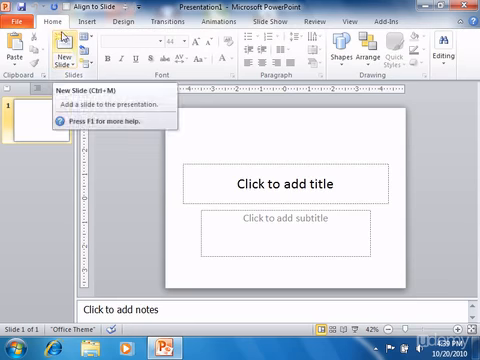
pyautogui.moveTo(65, 35)
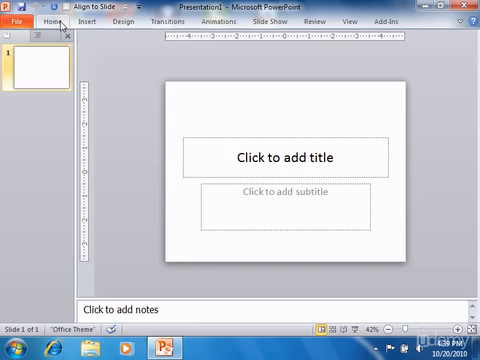
# Bring the Home tab commands back into view
pyautogui.click(48, 18)
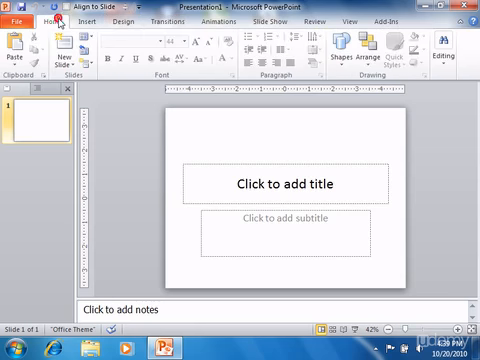
# Look through the Transitions tab, then the Review tab's proofing and comment commands
pyautogui.click(20, 18)
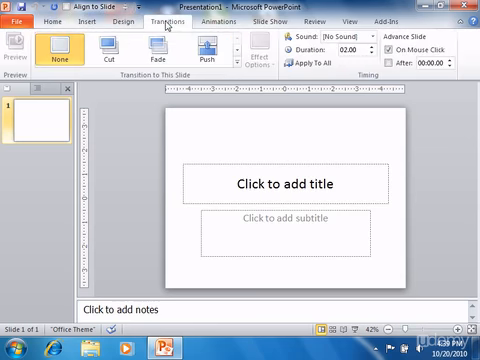
pyautogui.moveTo(205, 20)
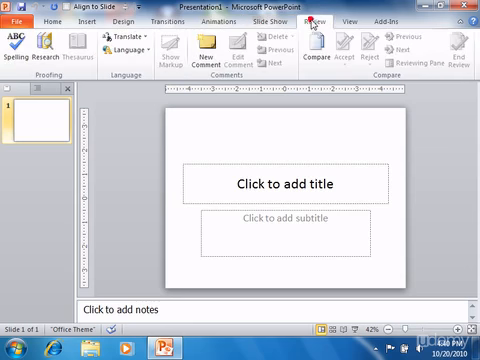
pyautogui.click(339, 17)
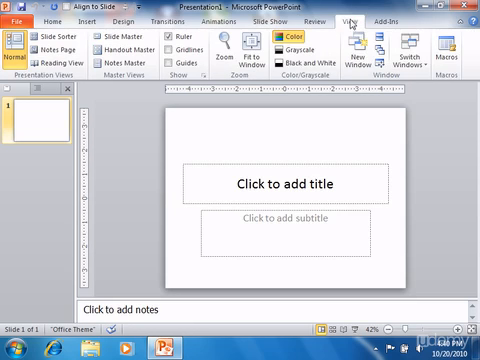
pyautogui.moveTo(350, 22)
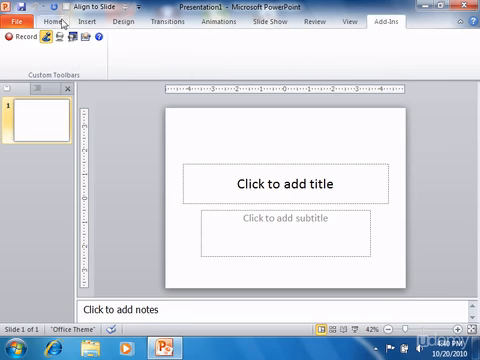
# Switch back to the Home tab
pyautogui.click(52, 18)
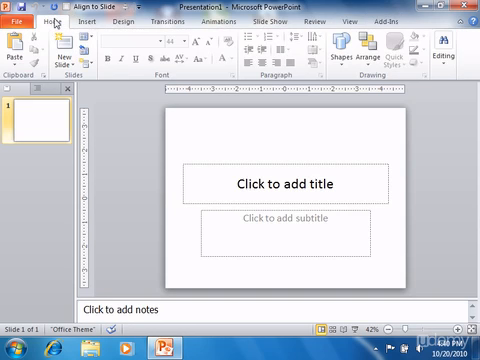
pyautogui.moveTo(48, 19)
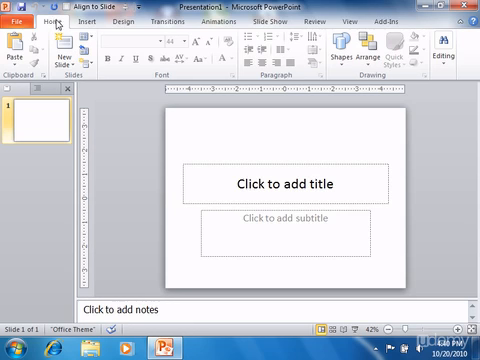
pyautogui.moveTo(60, 20)
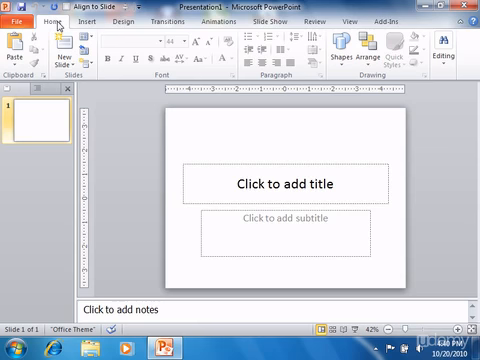
pyautogui.moveTo(246, 165)
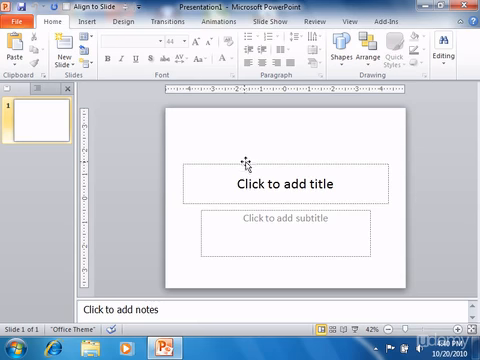